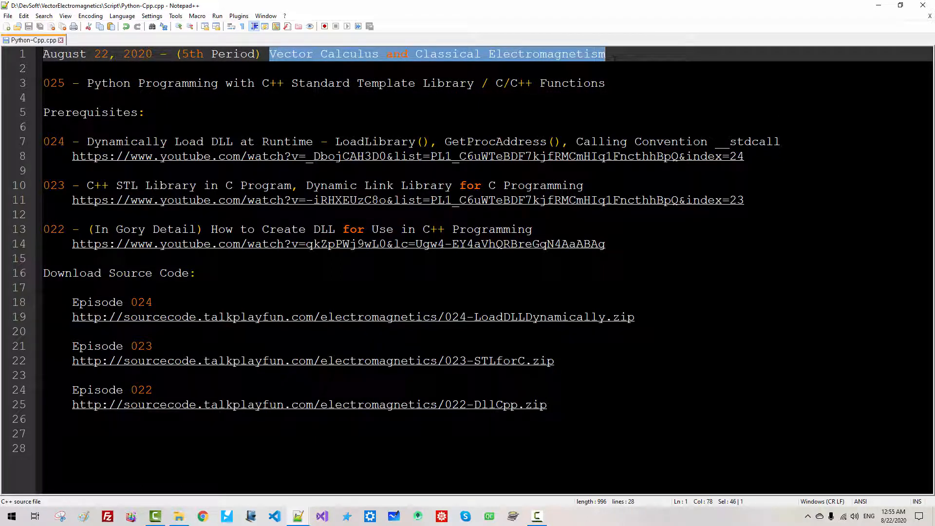
Step: Highlight the episode title 'Python Programming with C++ Standard Template Library' and the prerequisite list in the script
double_click(109, 83)
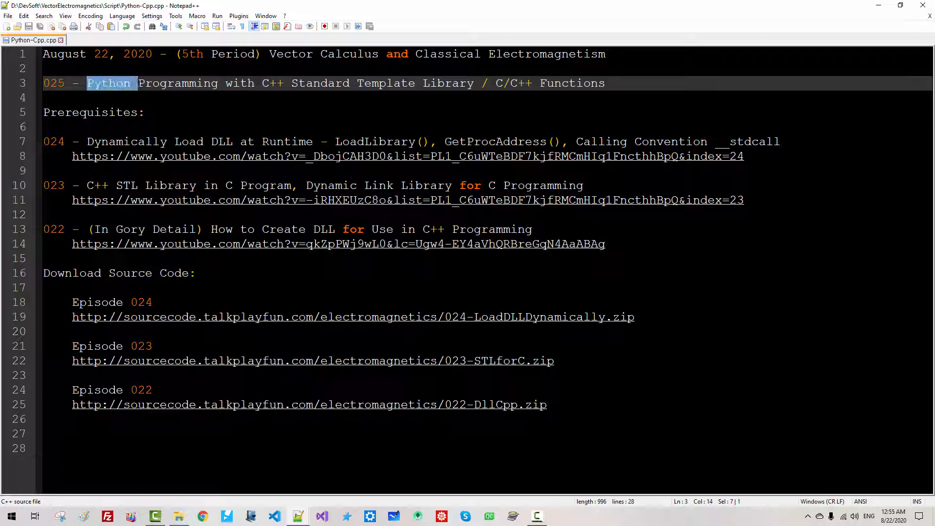
double_click(177, 82)
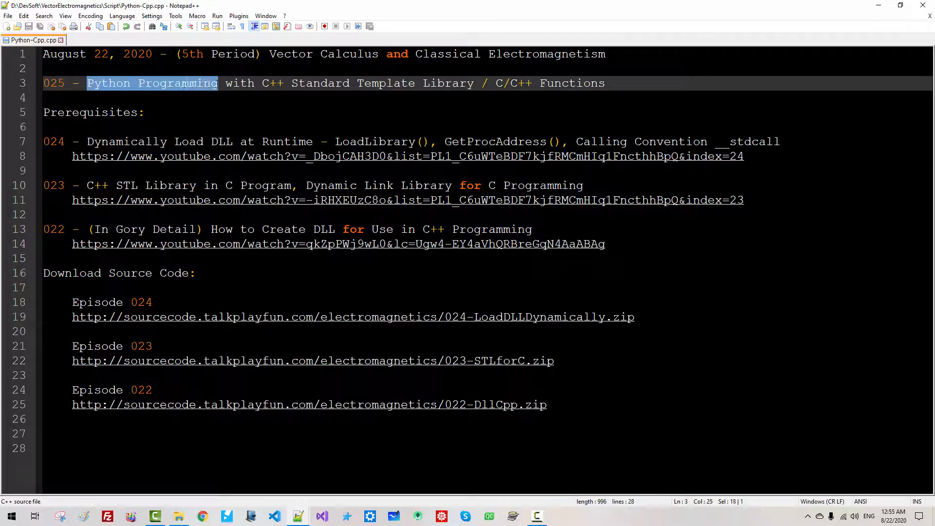
drag(218, 83, 345, 83)
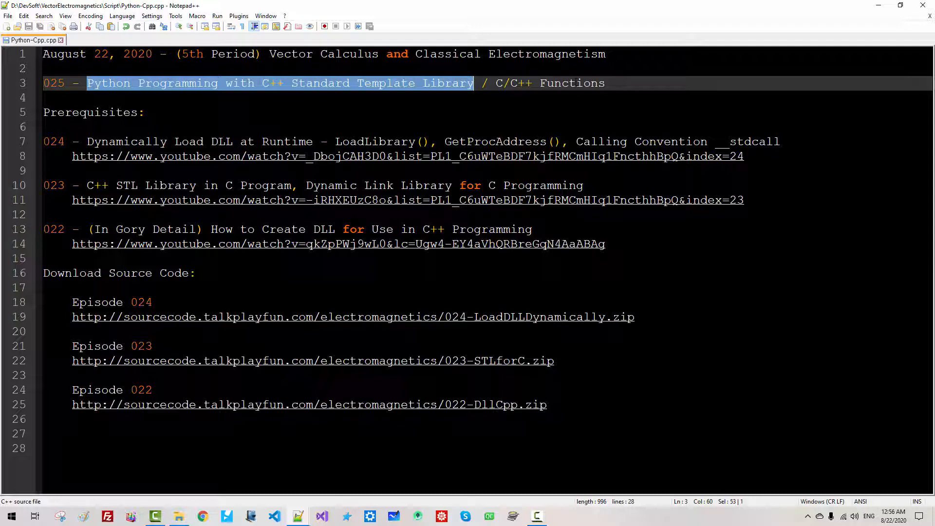
click(88, 83)
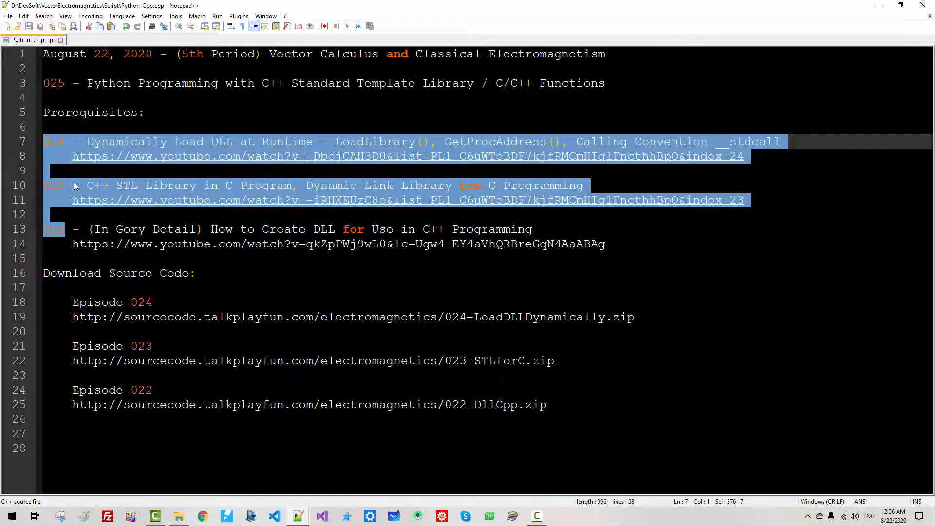
Step: Open the episode 023 and 024 YouTube videos from the script links in separate Chrome tabs
click(407, 200)
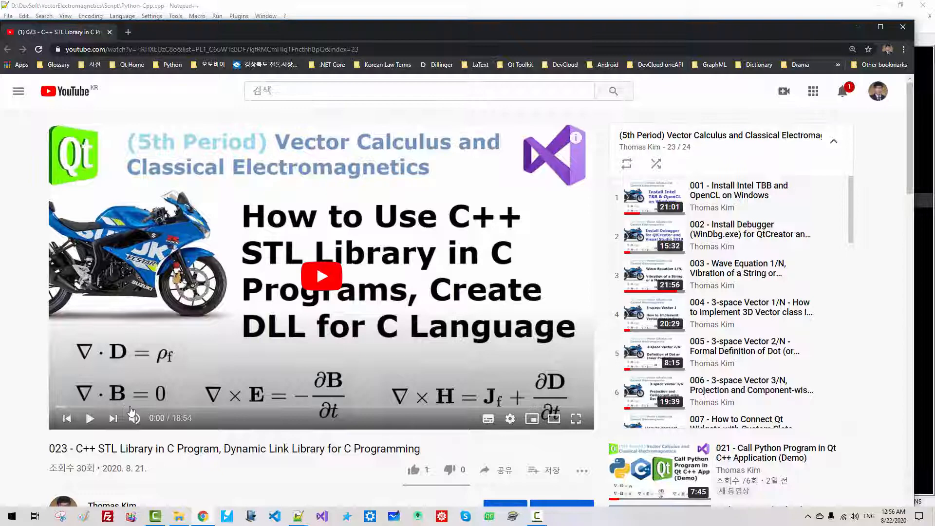
mouse_move(141, 461)
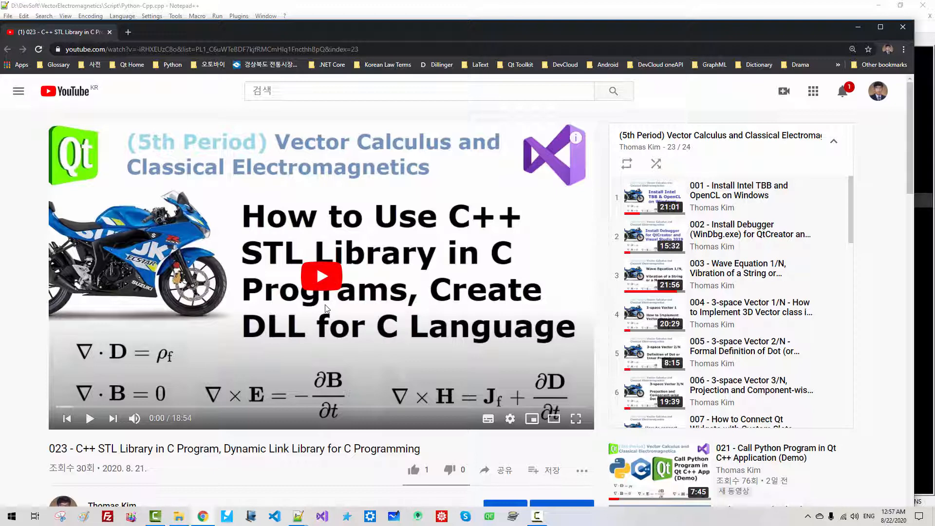
click(535, 516)
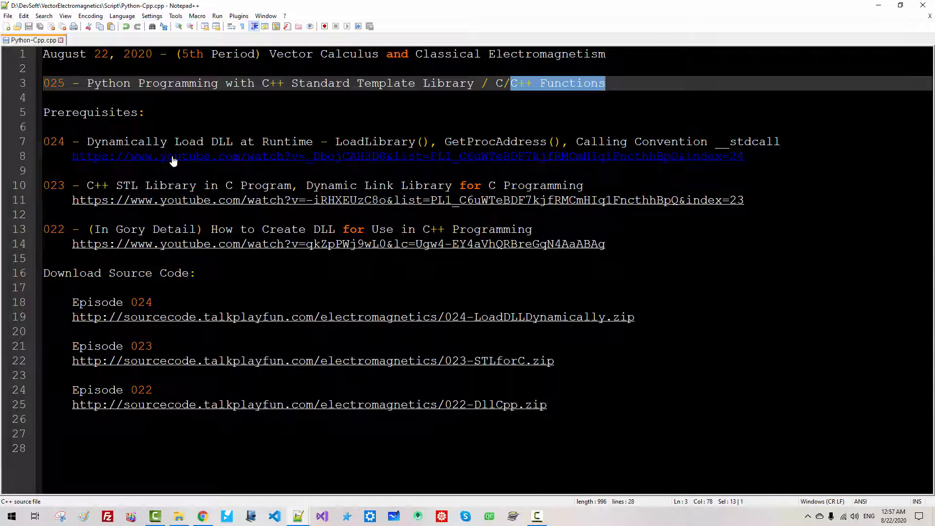
click(54, 141)
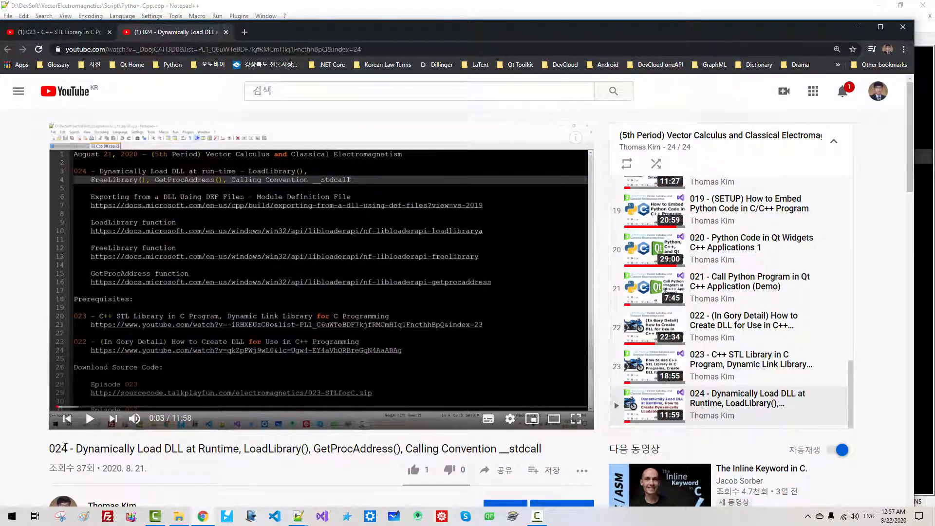
double_click(60, 448)
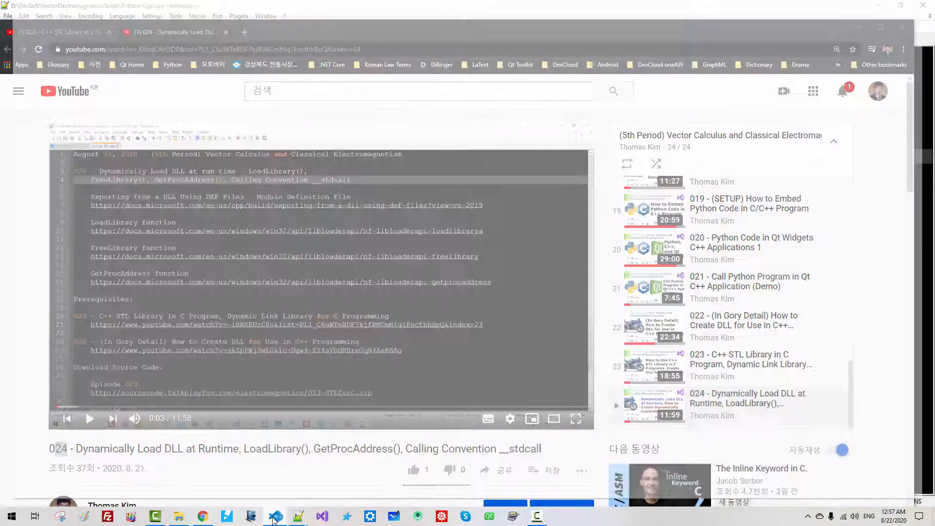
Step: Switch to Visual Studio Code, close Release Notes and add the 025-PythonCpp folder to the project
click(274, 516)
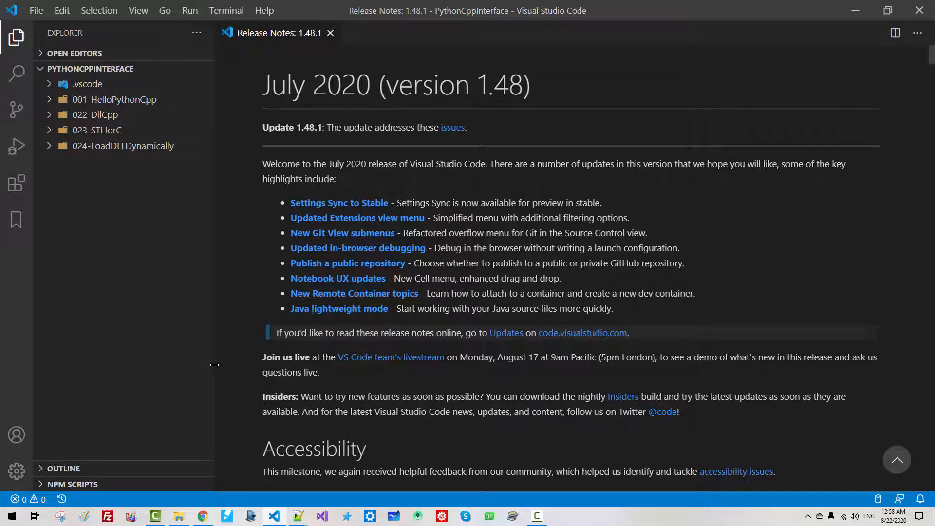
click(329, 33)
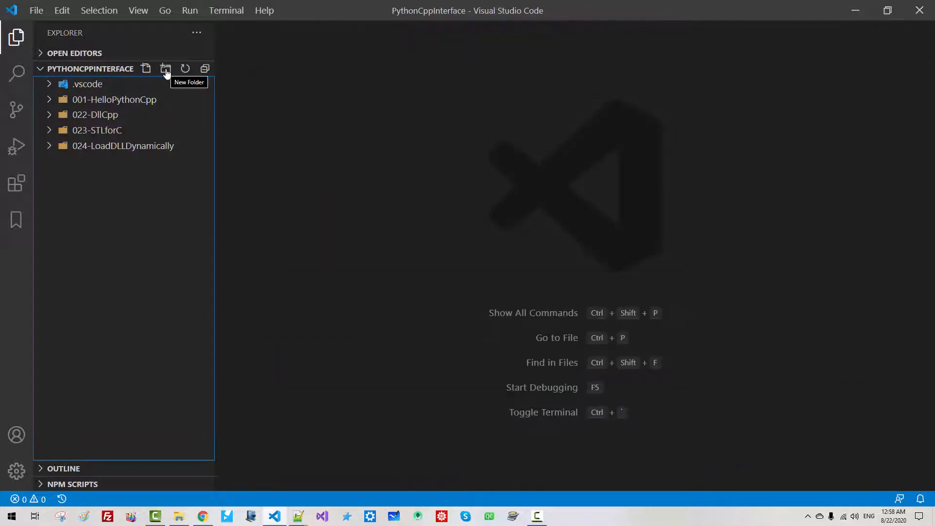
click(166, 68)
text(025-PythonCpp)
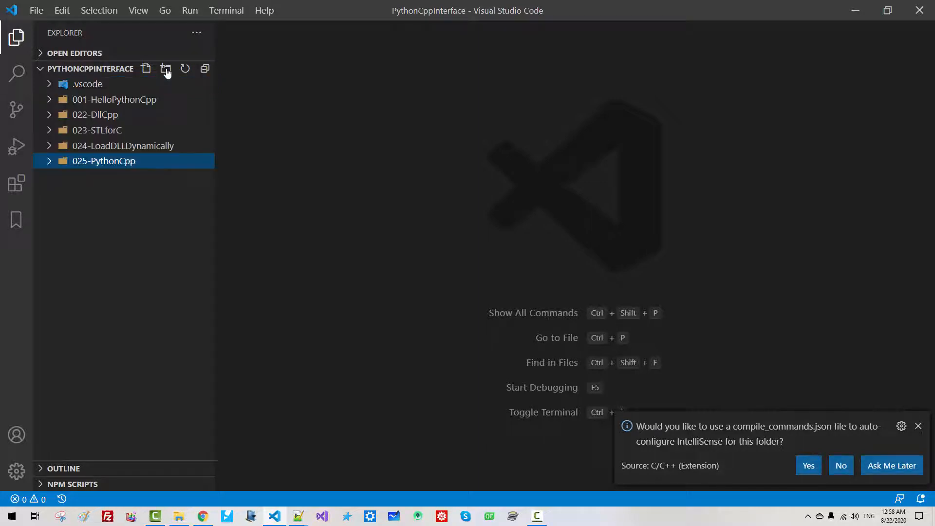
Step: Create an empty py2cpp.py file inside 025-PythonCpp and dismiss the Python extension recommendation
click(918, 425)
text(py2)
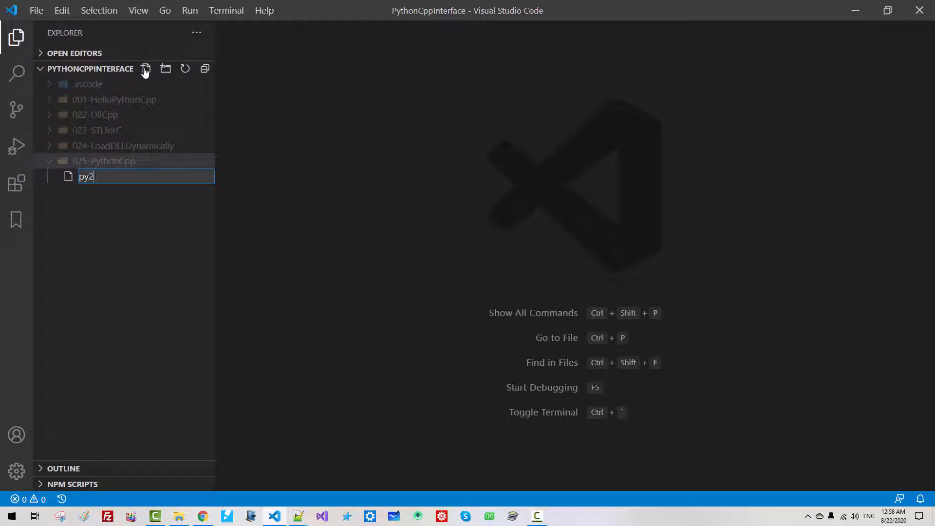
text(cpp.)
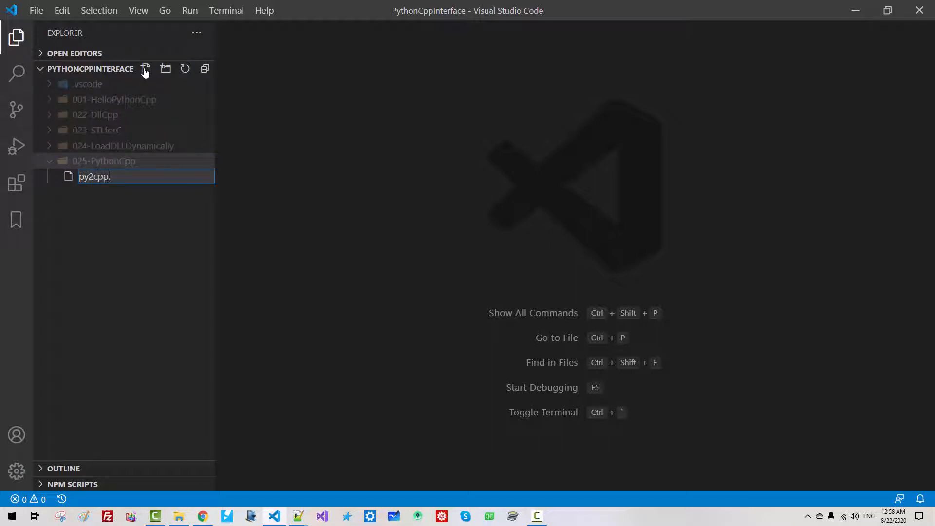
key(Return)
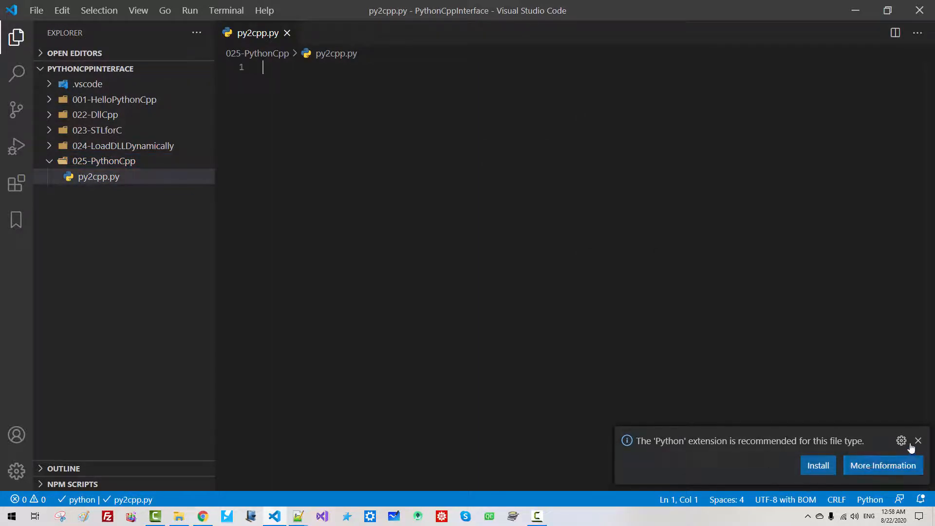
click(917, 440)
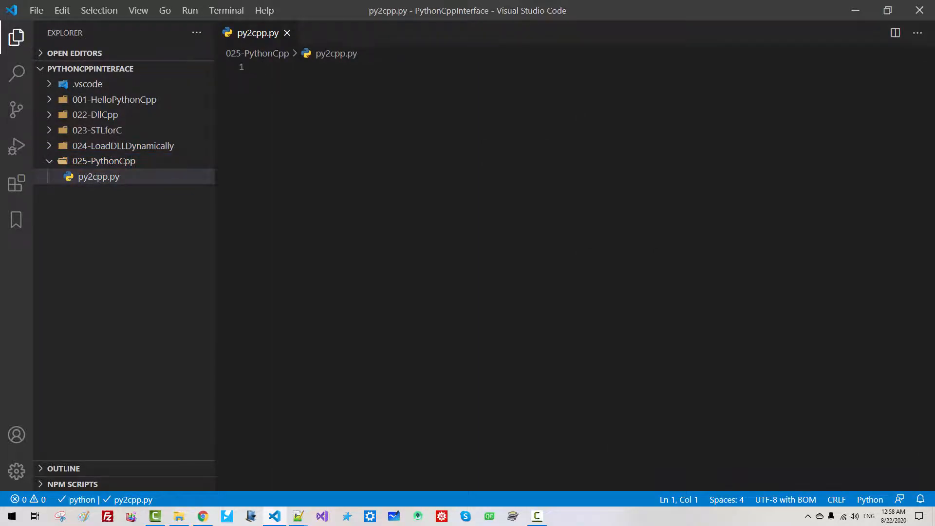
Step: Expand the 024-LoadDLLDynamically folder to show my_math.dll, then bring up the developer command prompt
click(123, 145)
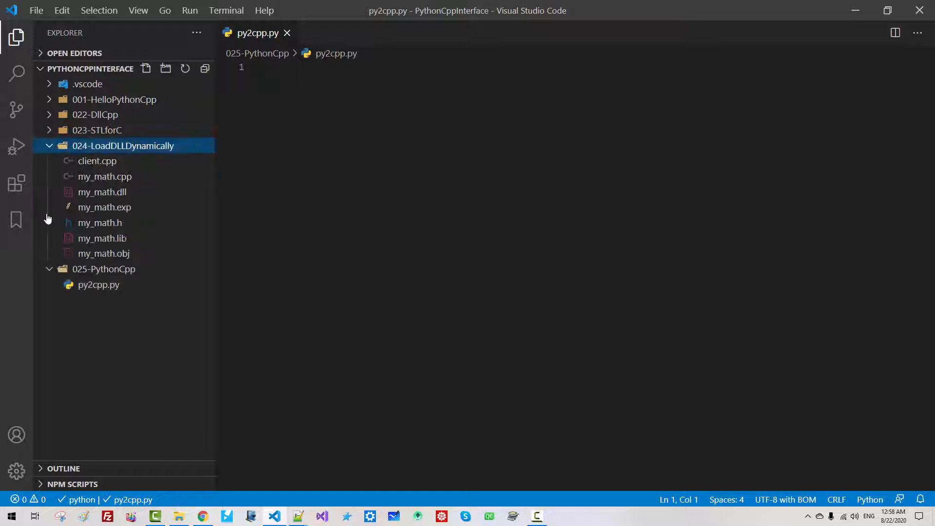
mouse_move(101, 192)
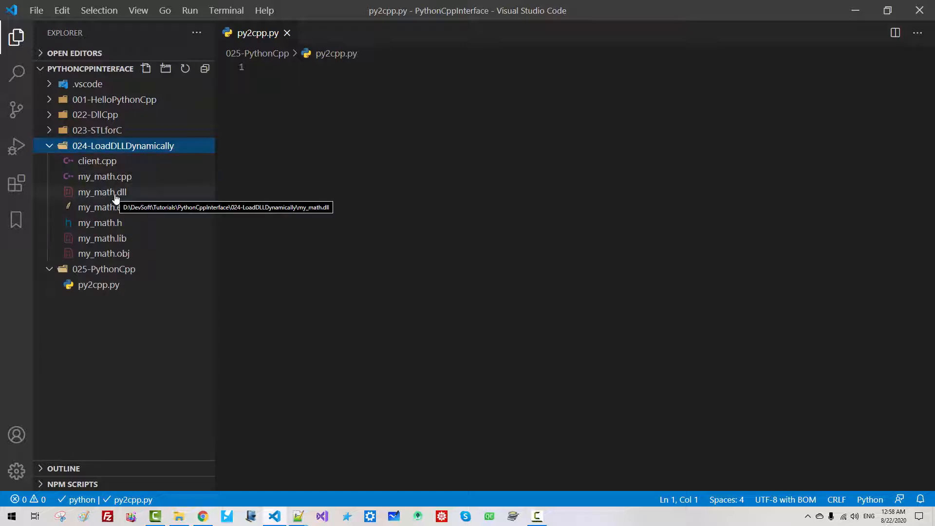
mouse_move(84, 160)
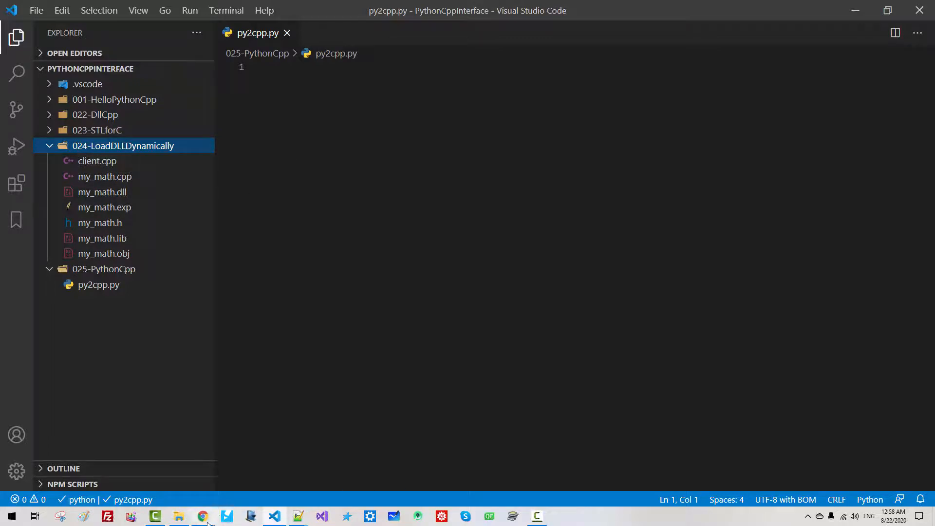
click(202, 516)
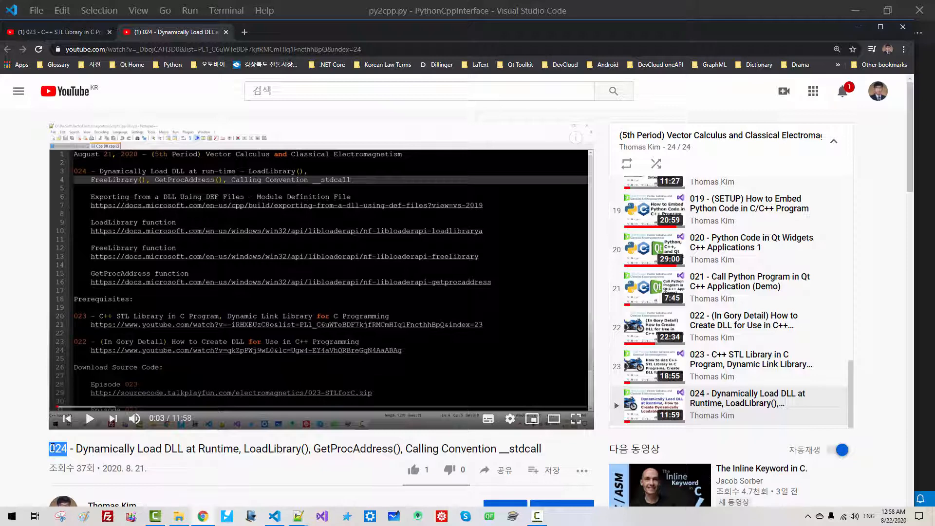
click(274, 516)
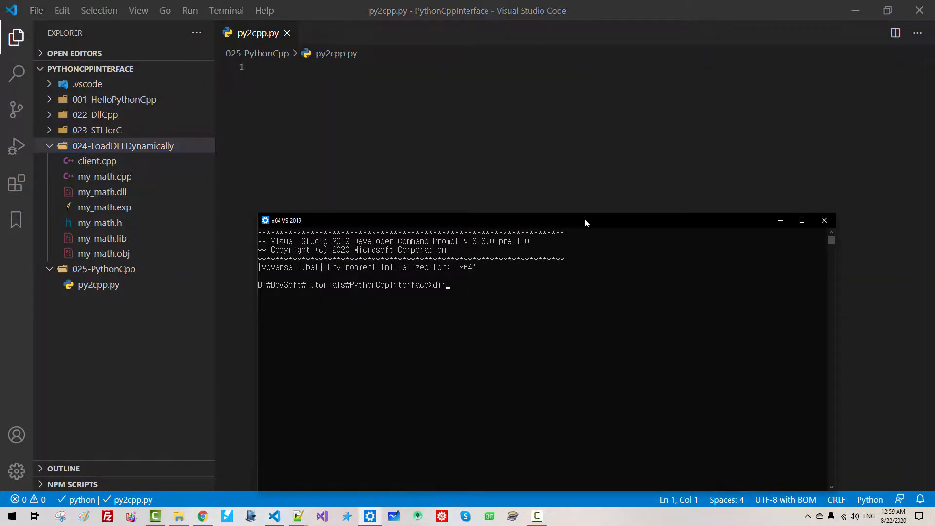
Step: List the project directory, cd into 024-LoadDLLDynamically and check my_math.dll in its listing
key(Return)
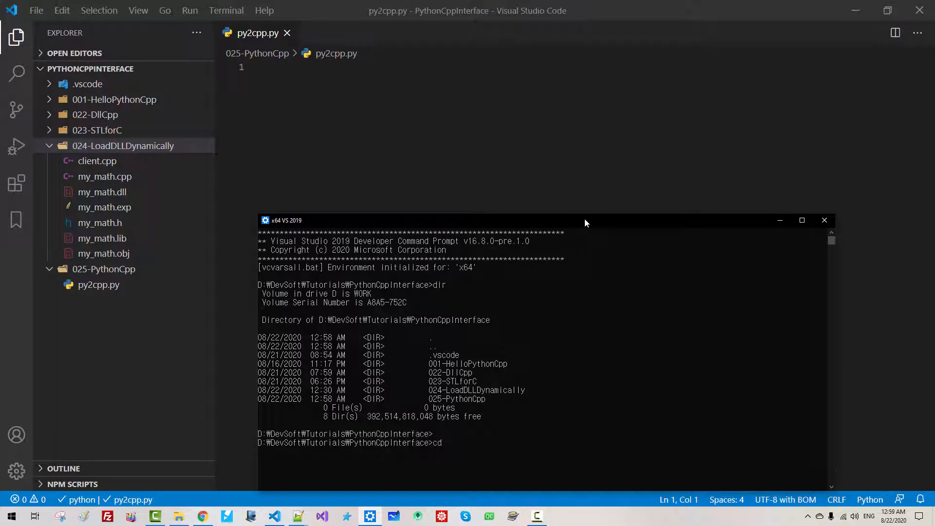
text(024-Load)
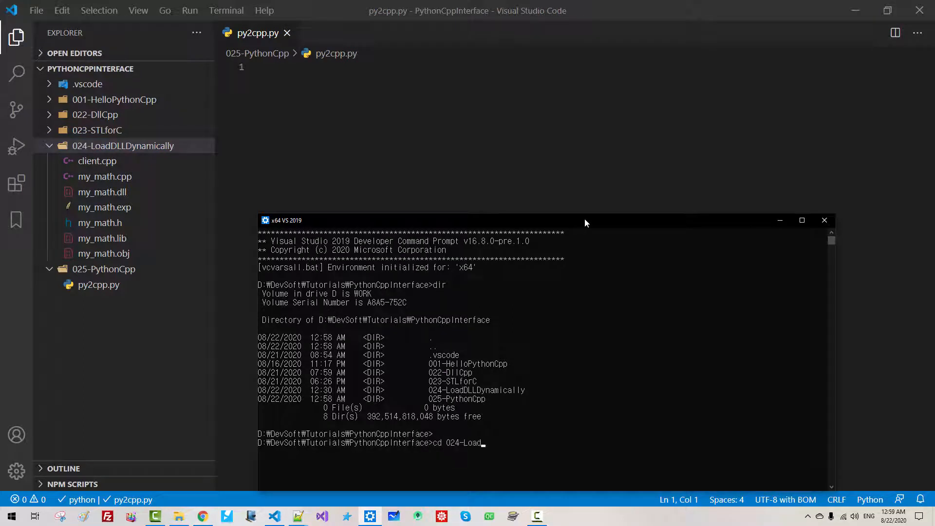
text(DllDyn)
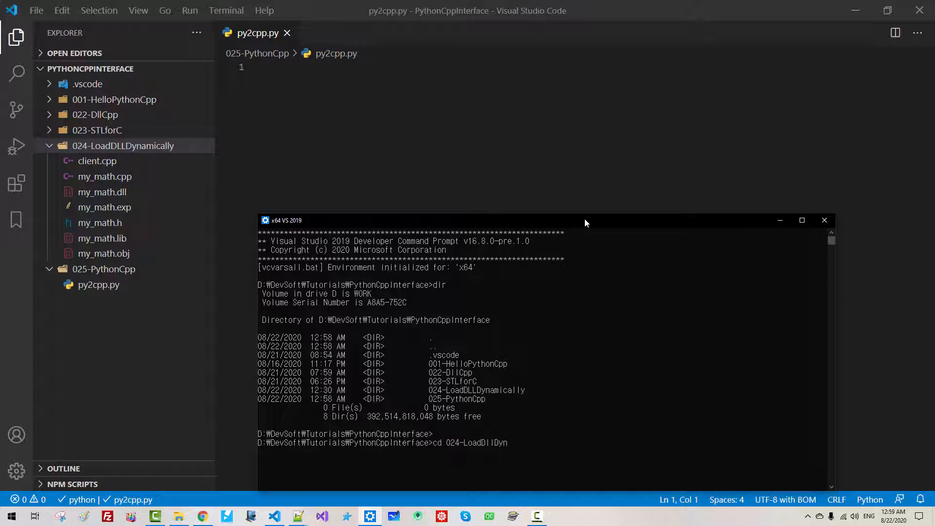
key(Return)
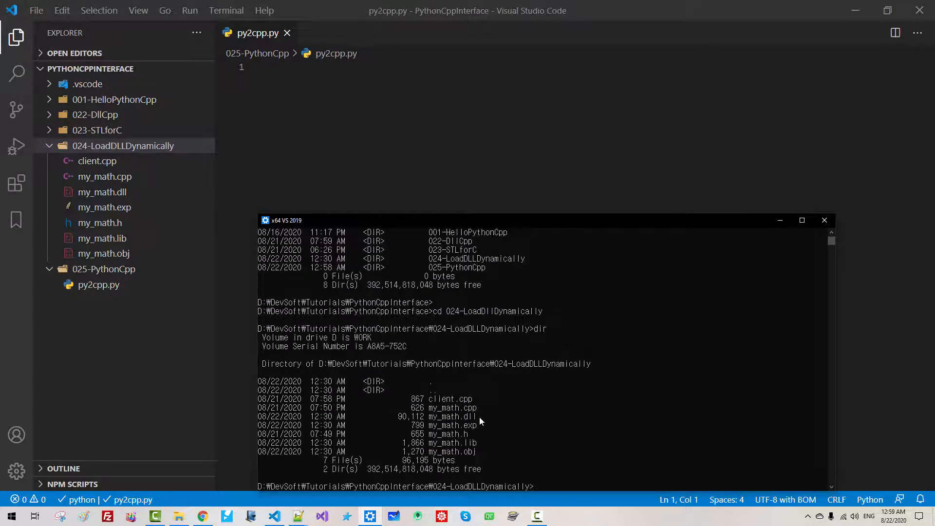
double_click(453, 415)
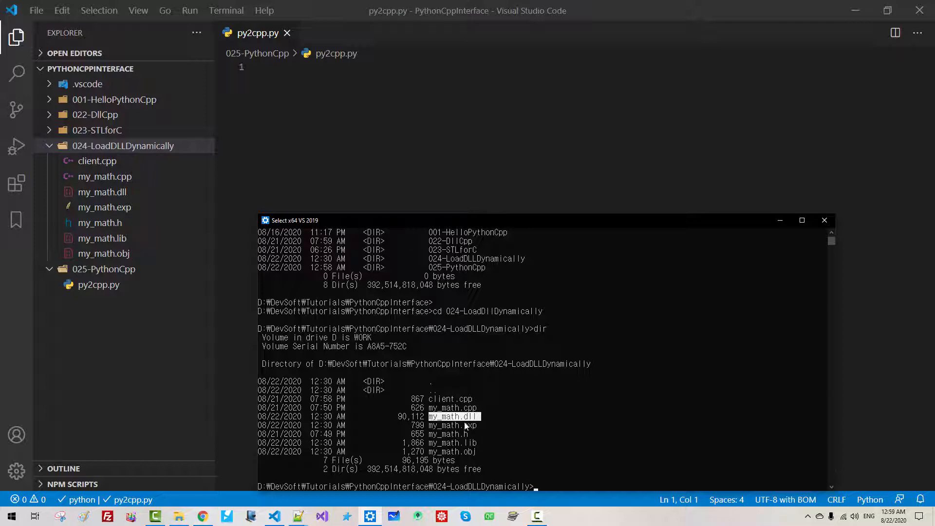
text(dir)
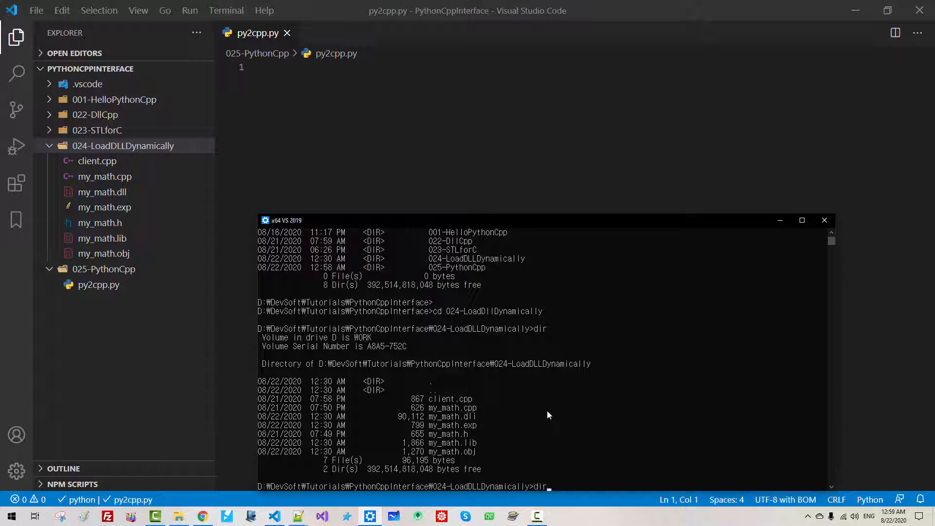
Step: Compile my_math.cpp into my_math.dll with cl /EHsc /LD
text(cl)
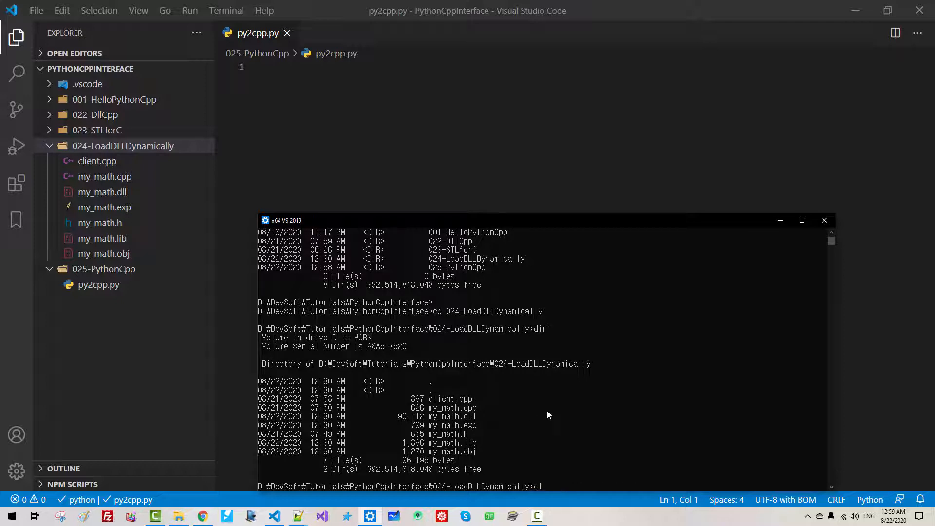
text(/EHsc)
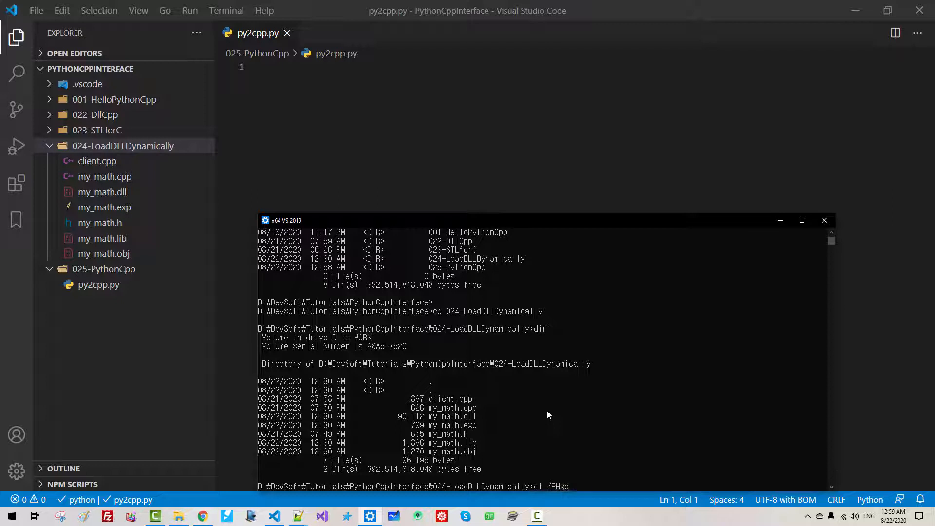
text(my_math)
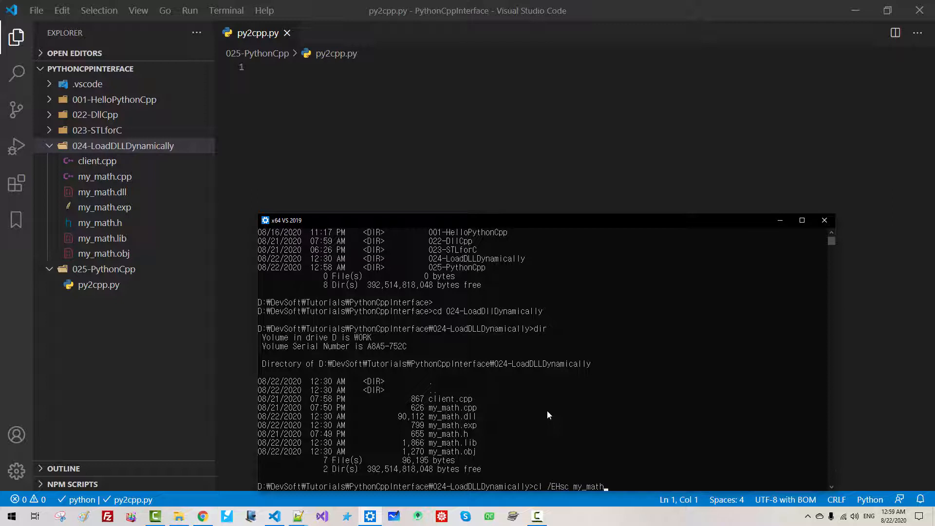
text(.cpp)
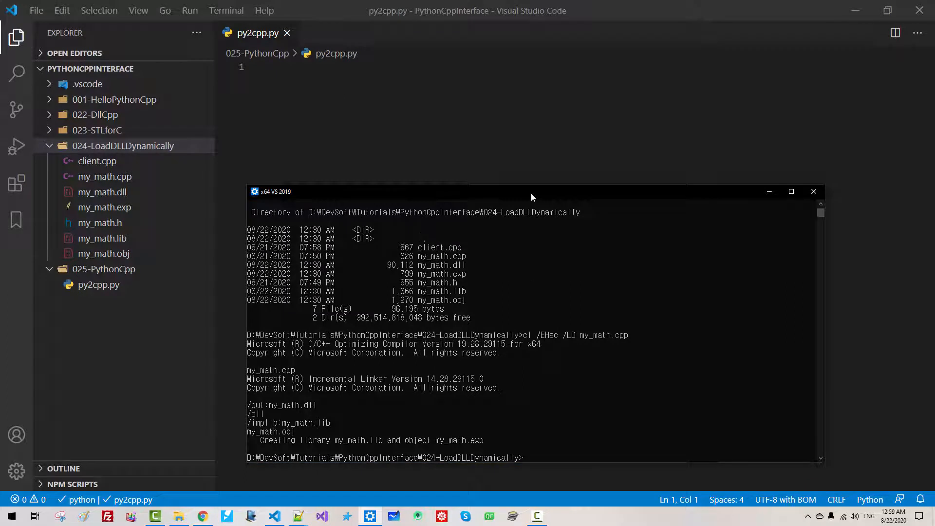
double_click(292, 405)
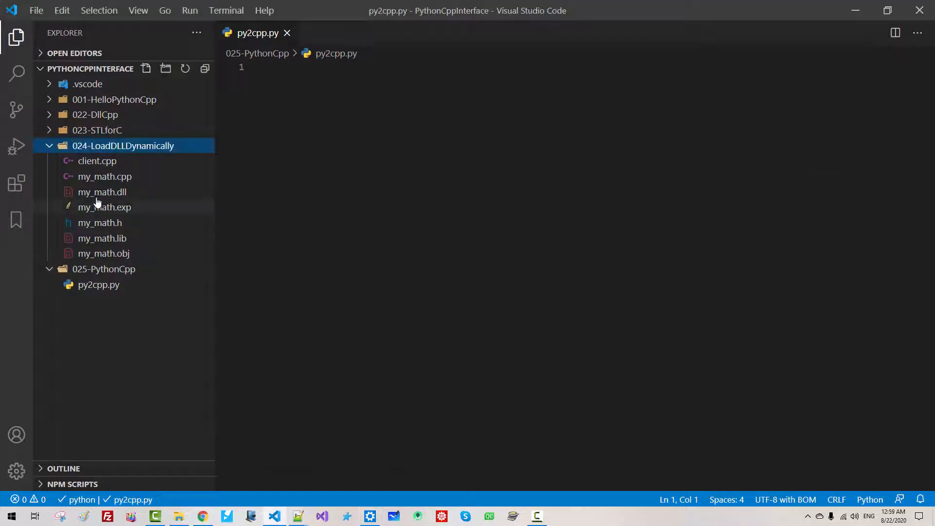
Step: Copy the compiled my_math.dll from the Explorer and paste it into the 025-PythonCpp folder
right_click(102, 191)
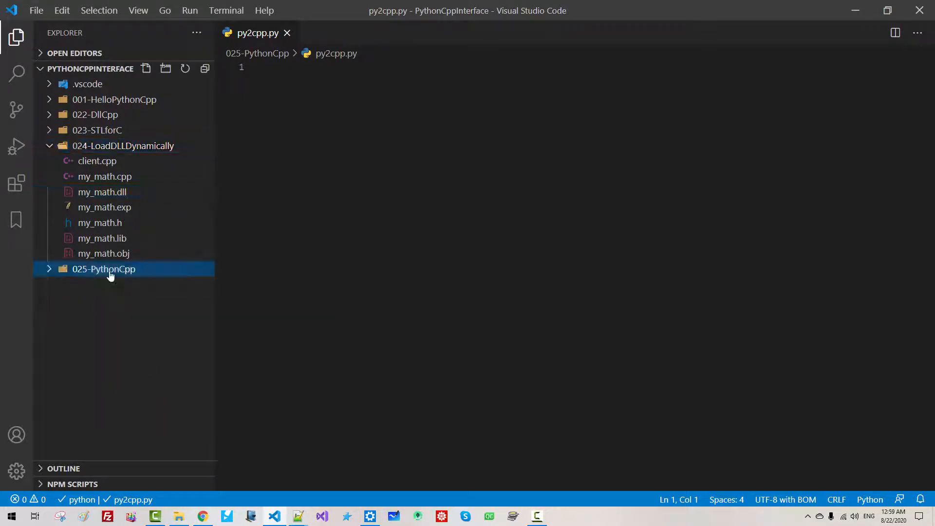
click(102, 284)
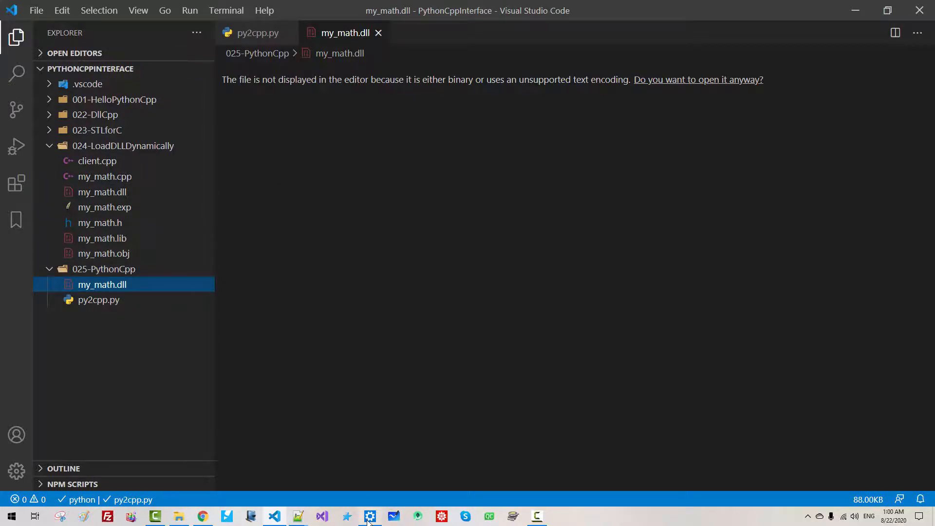
Step: In the command prompt, cd into 025-PythonCpp and list it to confirm my_math.dll and py2cpp.py
click(369, 516)
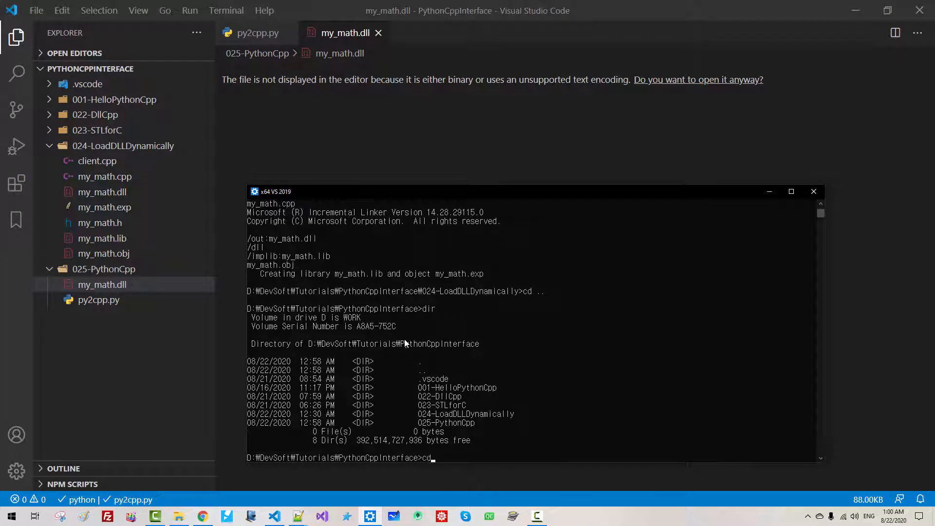
text(025-Python)
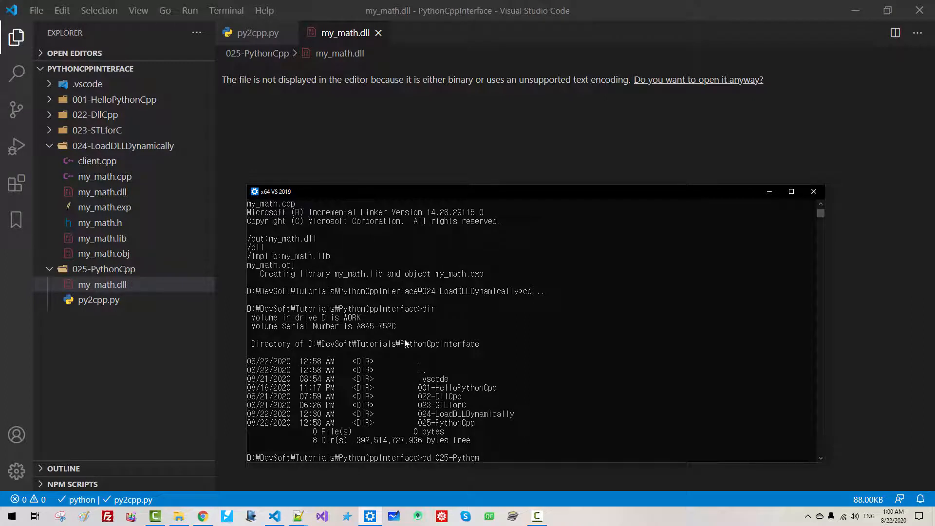
key(Return)
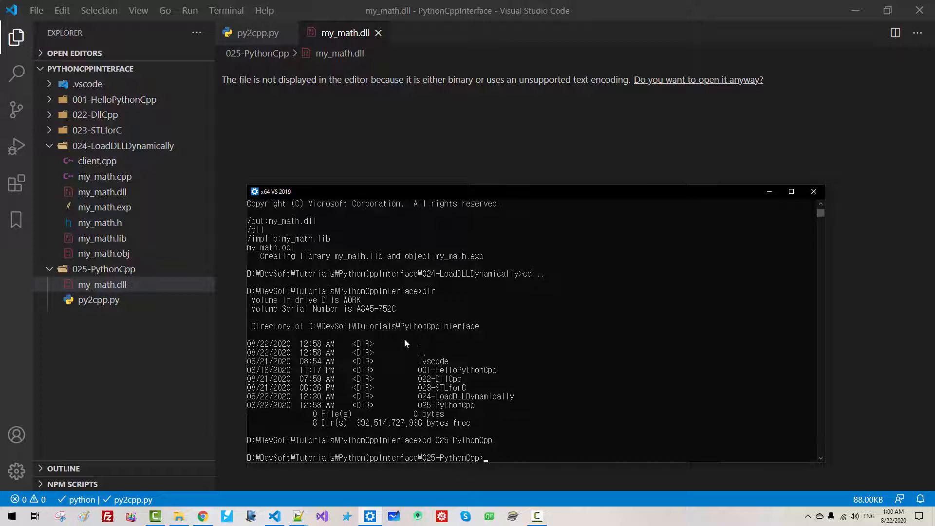
text(dir)
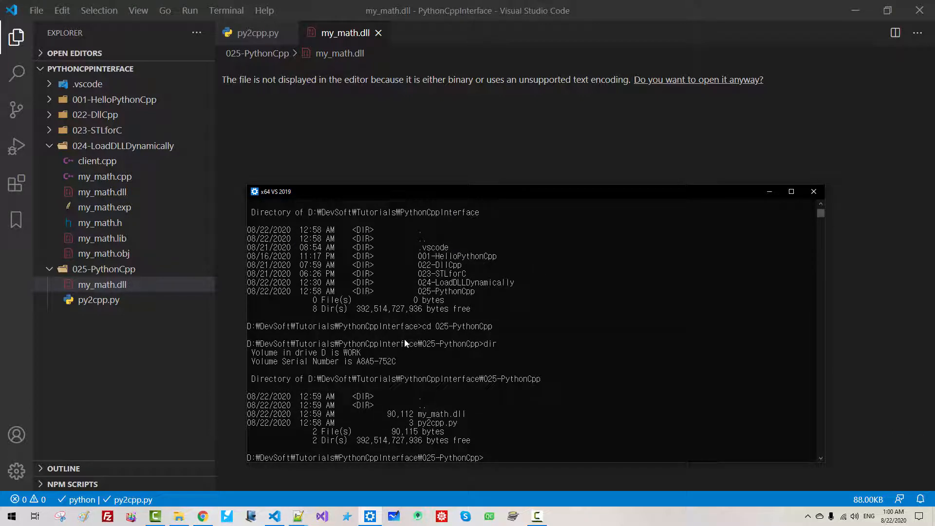
mouse_move(378, 47)
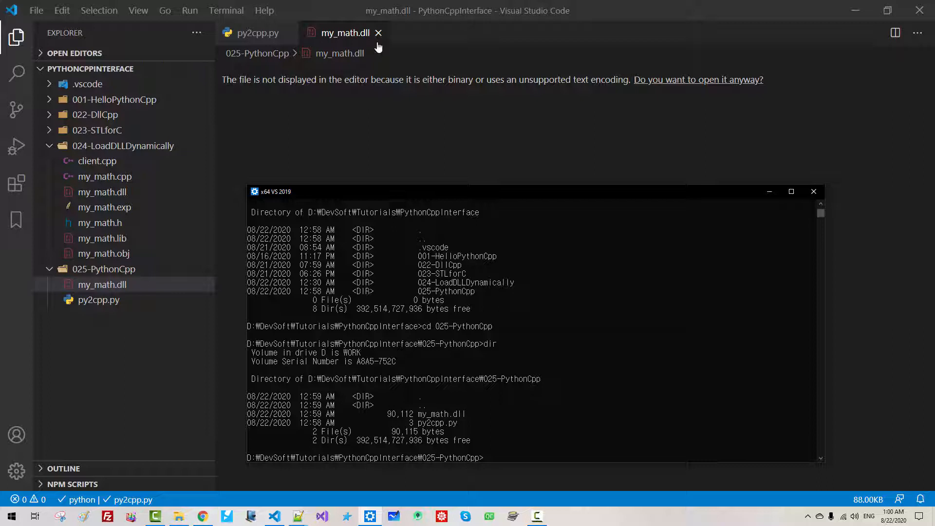
Step: In py2cpp.py, import ctypes and load my_math.dll with my_math = ctypes.CDLL("my_math.dll")
click(379, 33)
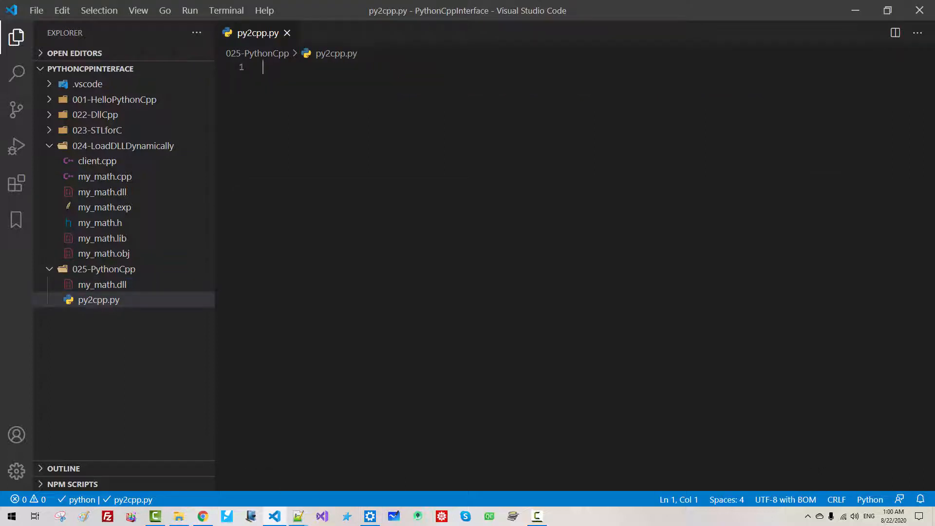
text(im)
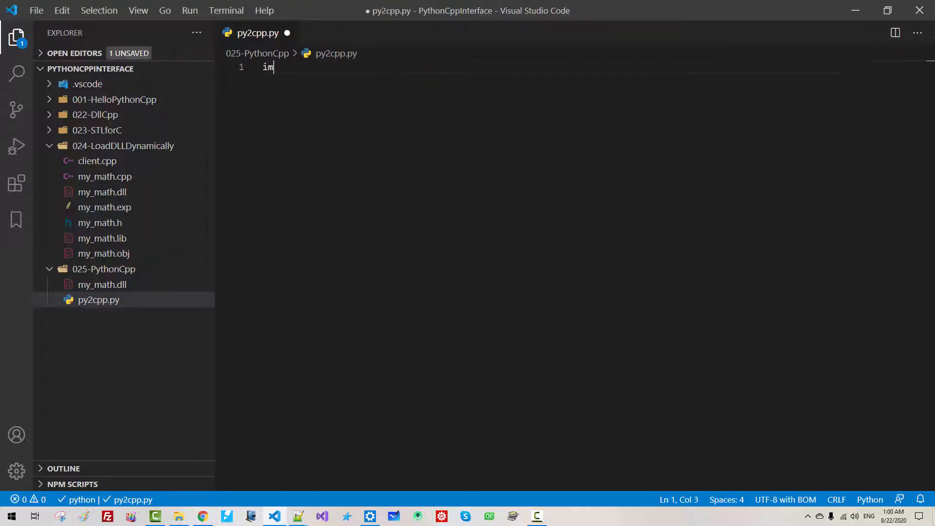
text(port ctypes)
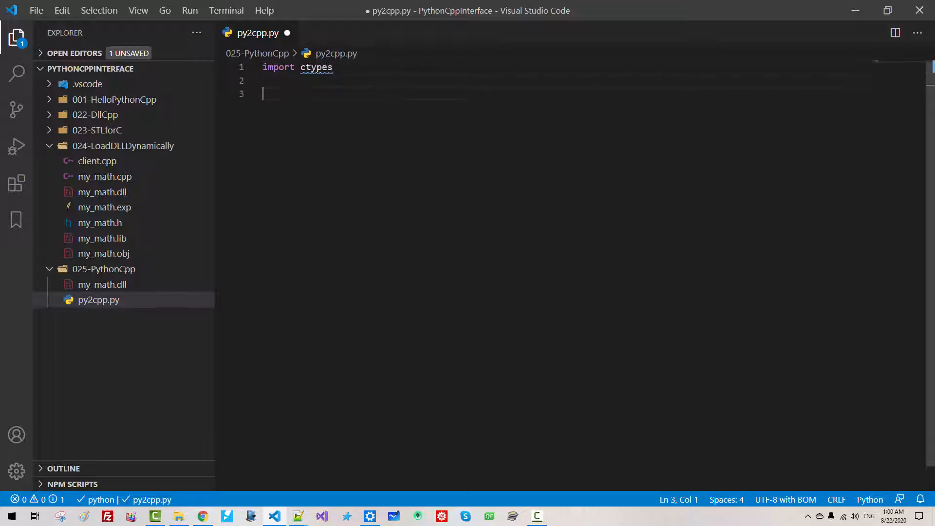
text(m)
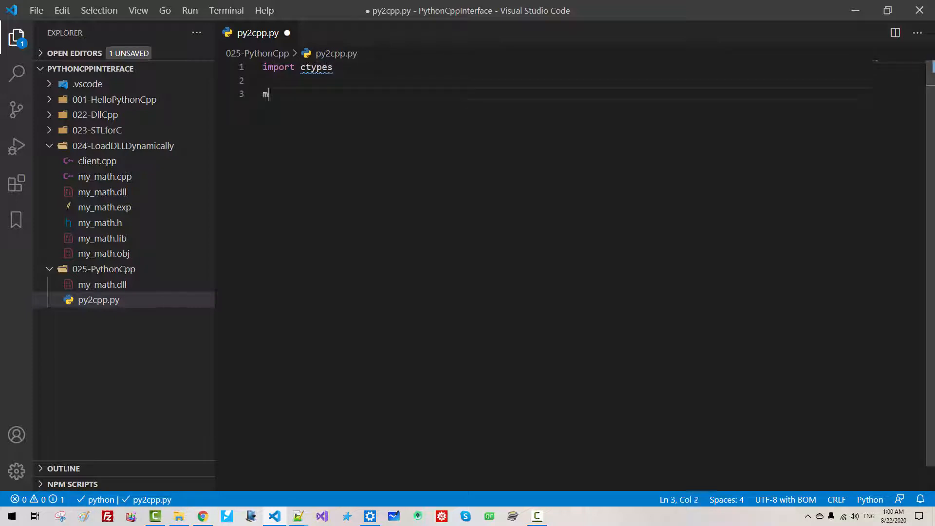
text(y_math = ctypes.)
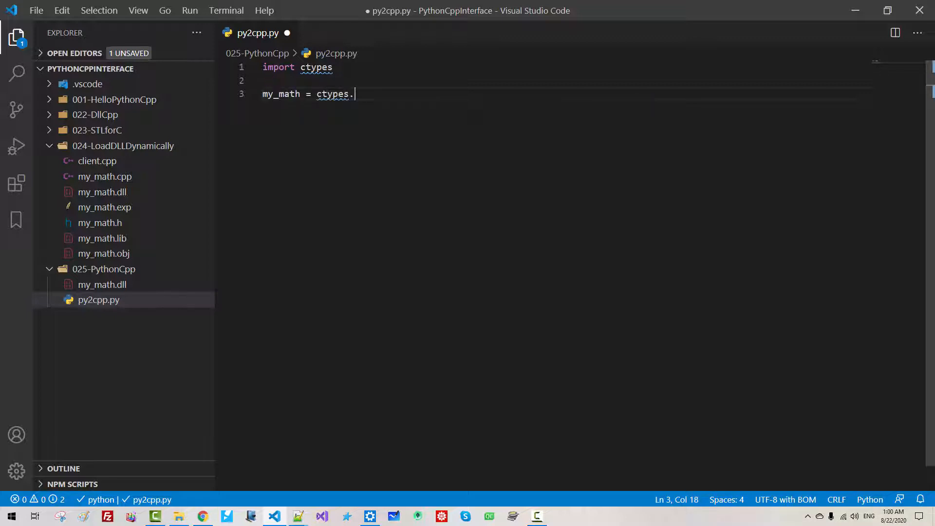
text(CD)
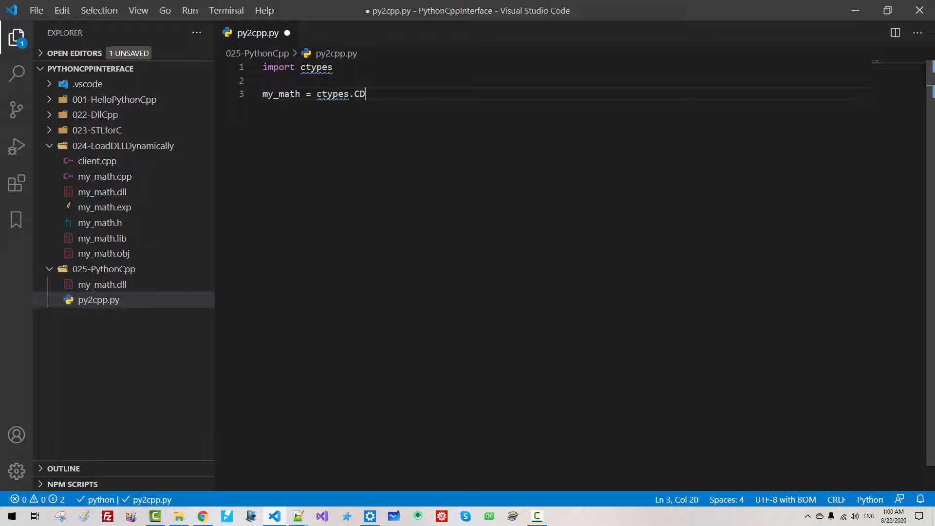
text(LL("my"))
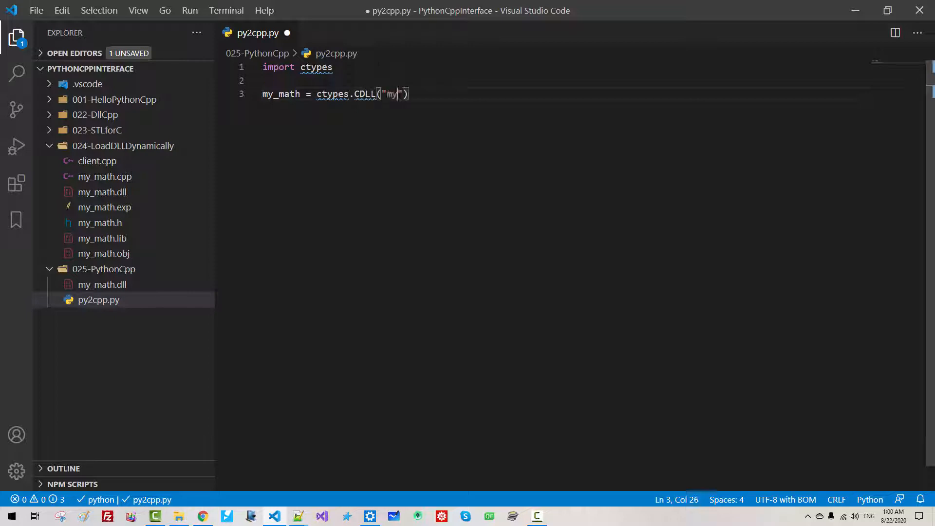
text(_math)
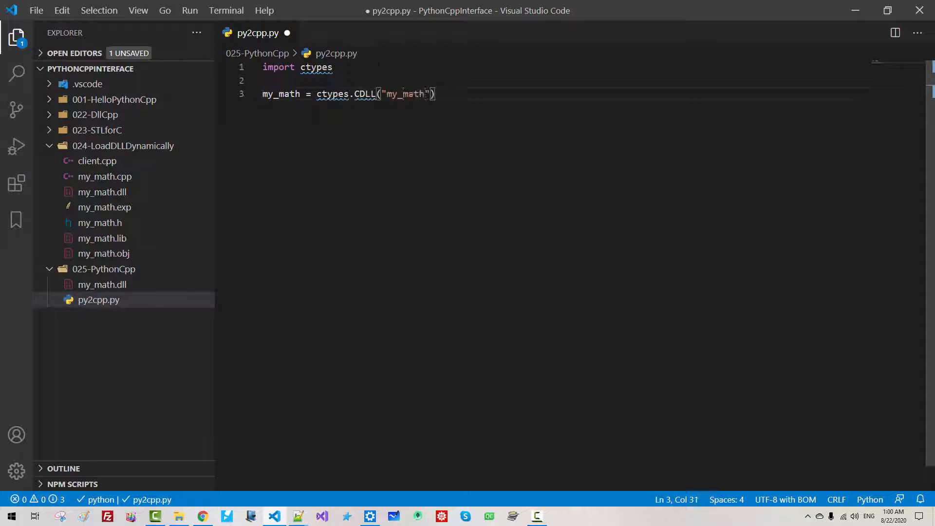
text(.dll)
text(print)
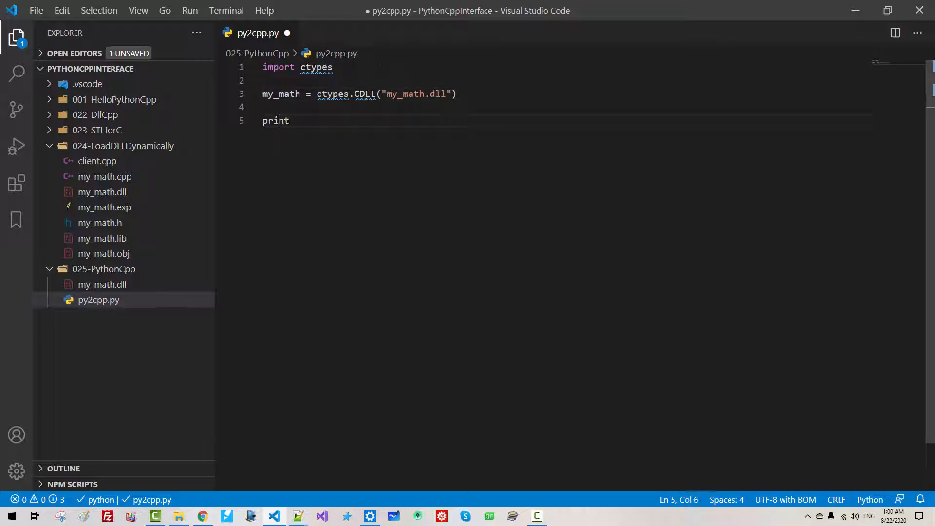
Step: Add a print of my_math.summation(1, 11) and duplicate that print line
text(("summation"))
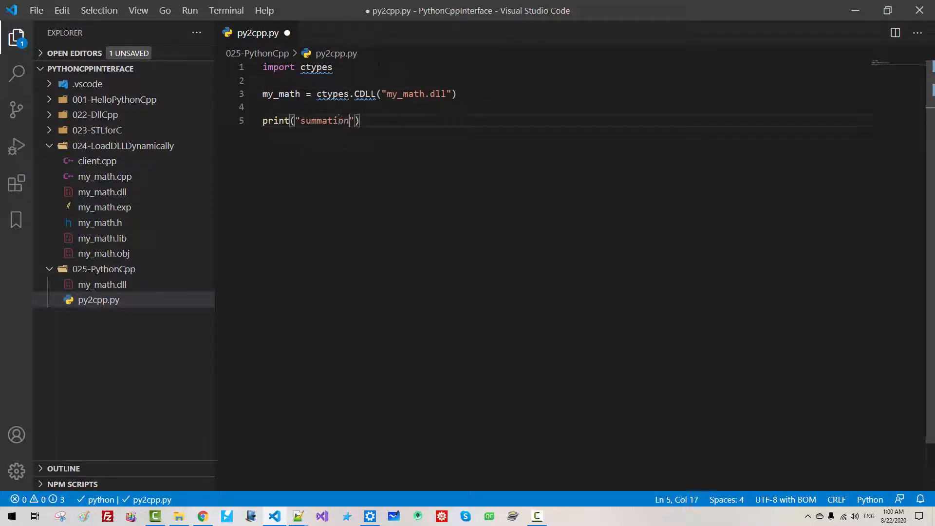
text((1, 11) =)
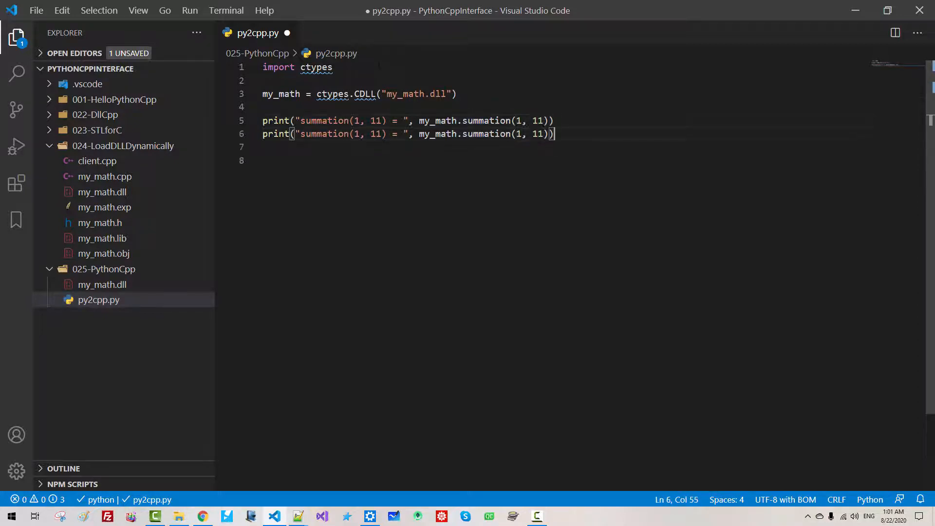
click(349, 134)
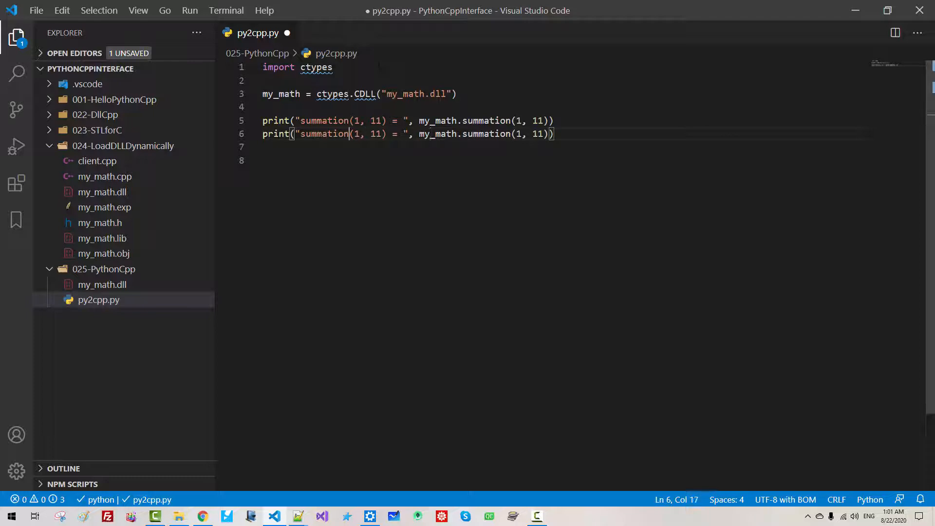
Step: Save py2cpp.py, check product's declaration in my_math.h and change the second print to my_math.product(1, 11)
key(ctrl+s)
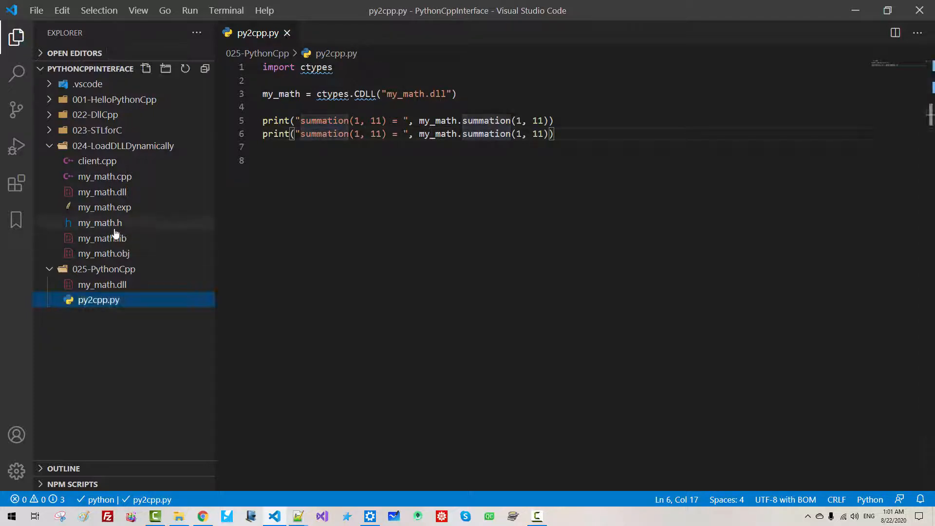
click(100, 222)
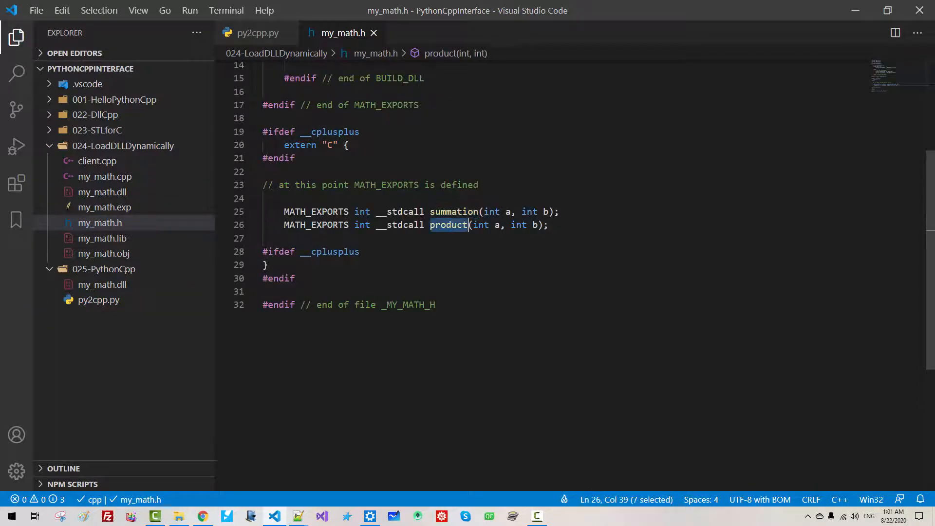
click(257, 33)
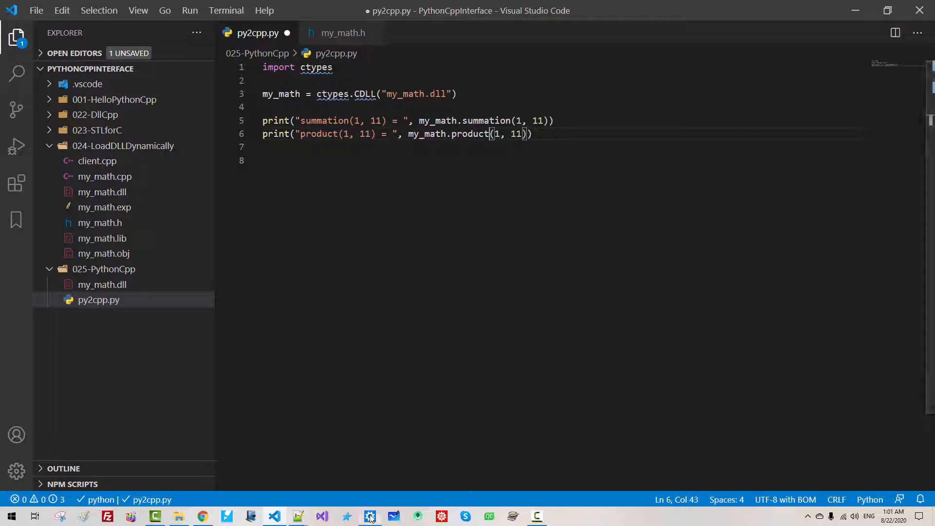
click(370, 516)
text(python p)
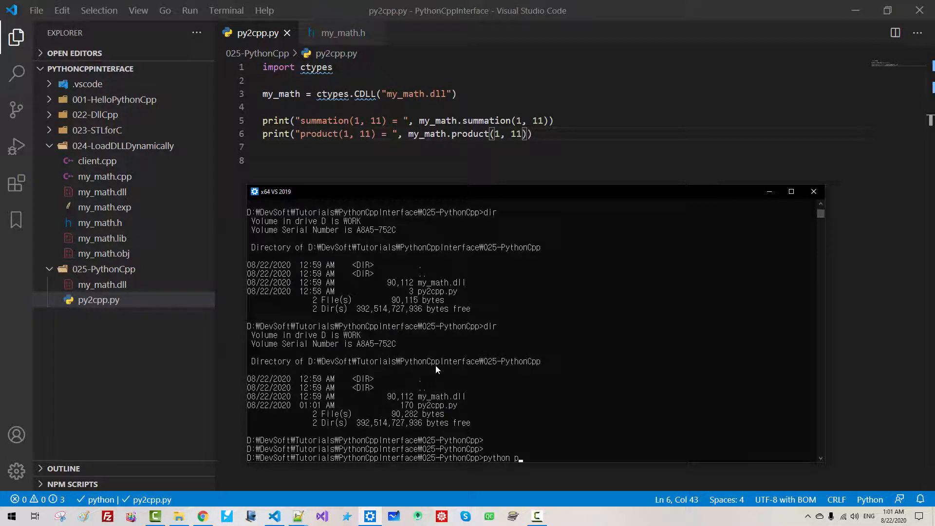
Step: Run python py2cpp.py, printing summation(1, 11) = 55 and product(1, 11) = 3628800
text(y2)
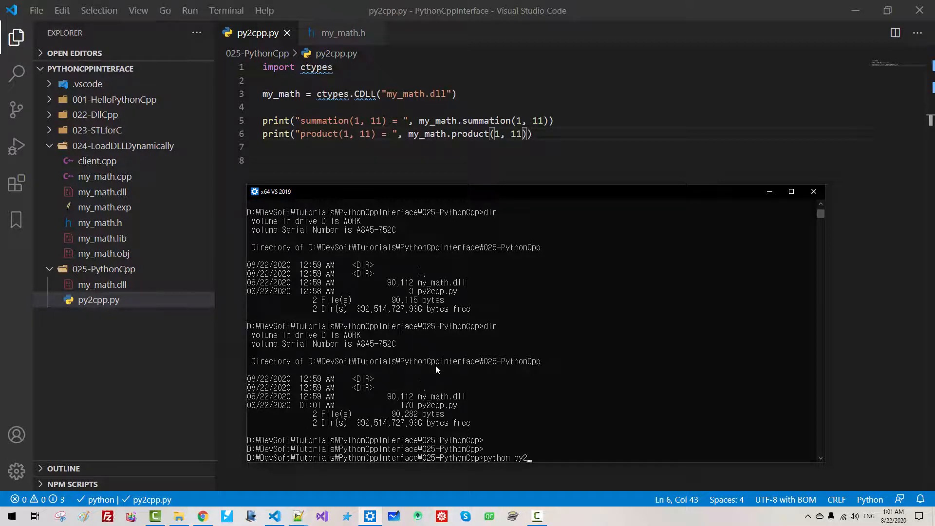
text(cpp.py)
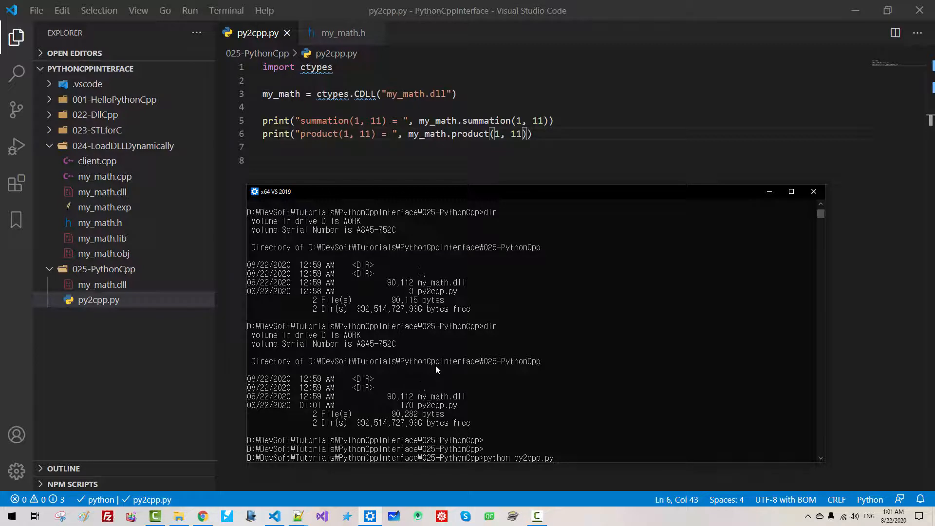
key(Return)
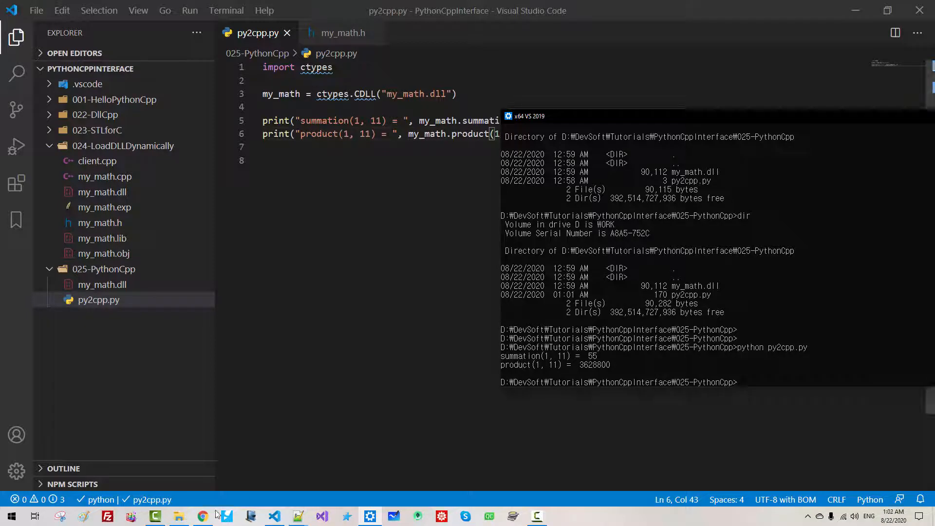
click(202, 516)
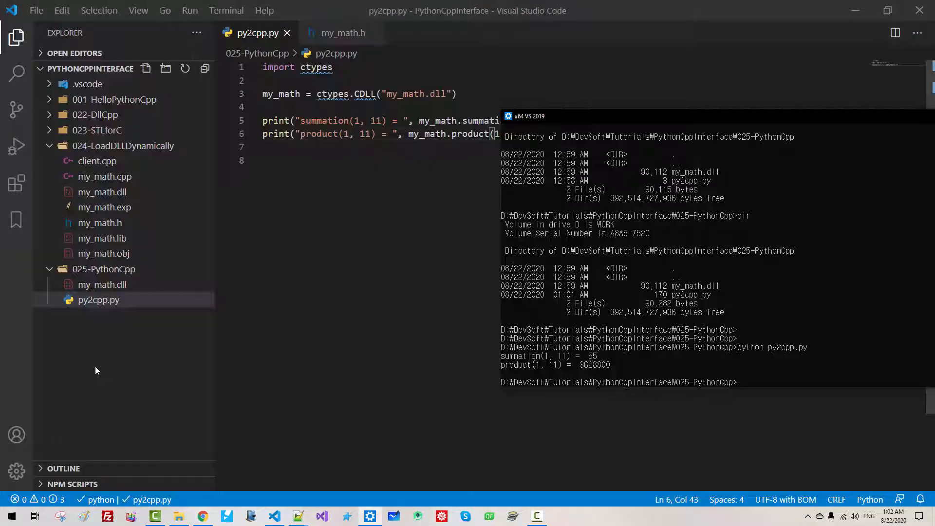
mouse_move(101, 192)
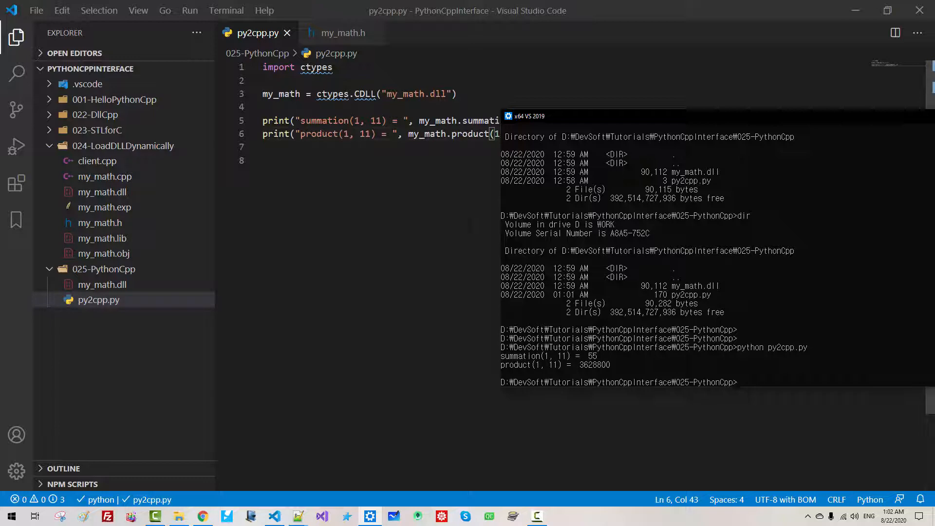
Step: View my_math.h and my_math.cpp, then open stlforc.cpp from the 023-STLforC folder
click(343, 33)
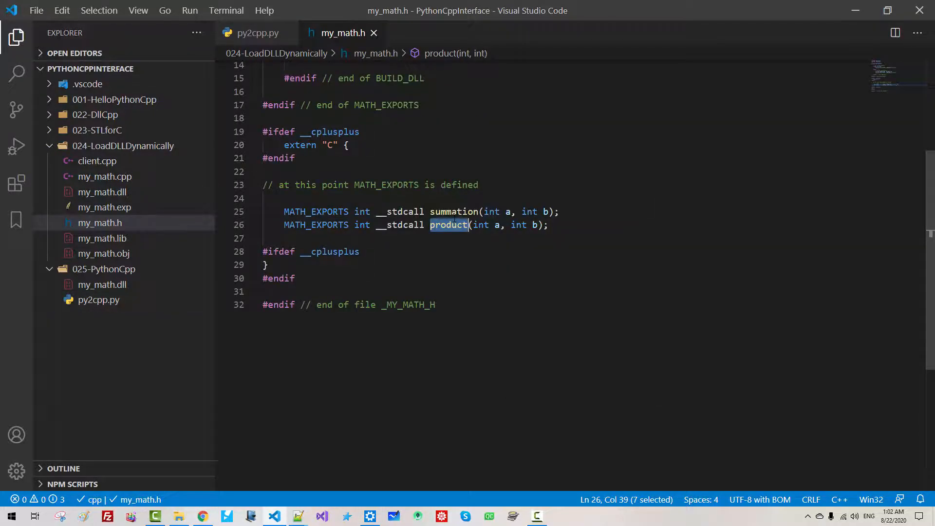
click(105, 177)
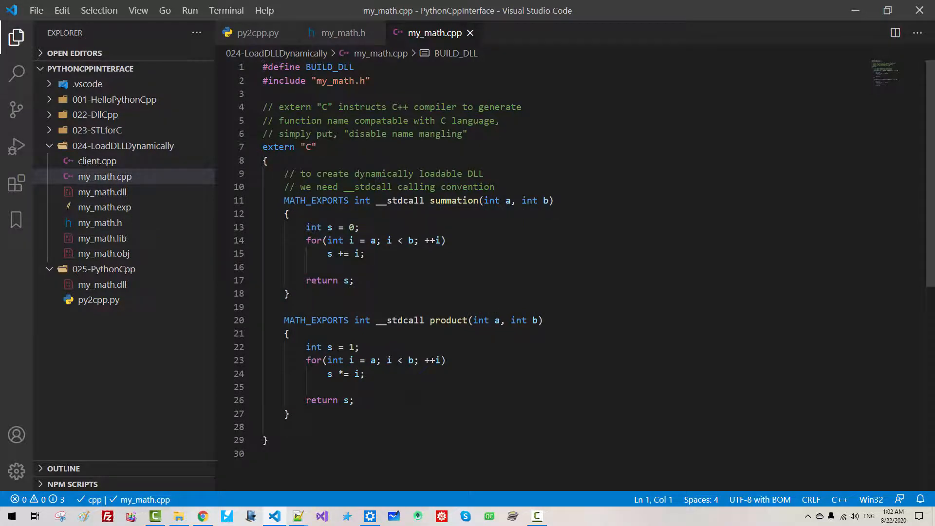
click(97, 130)
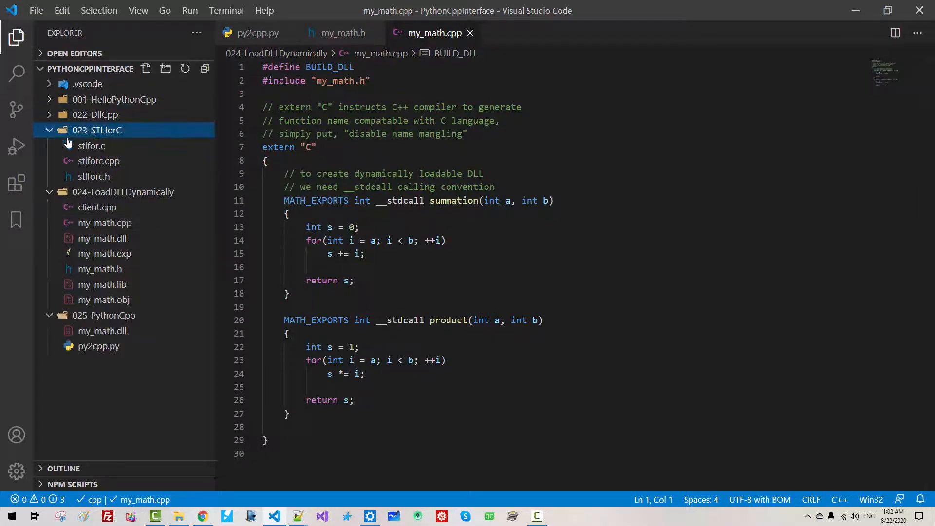
mouse_move(87, 134)
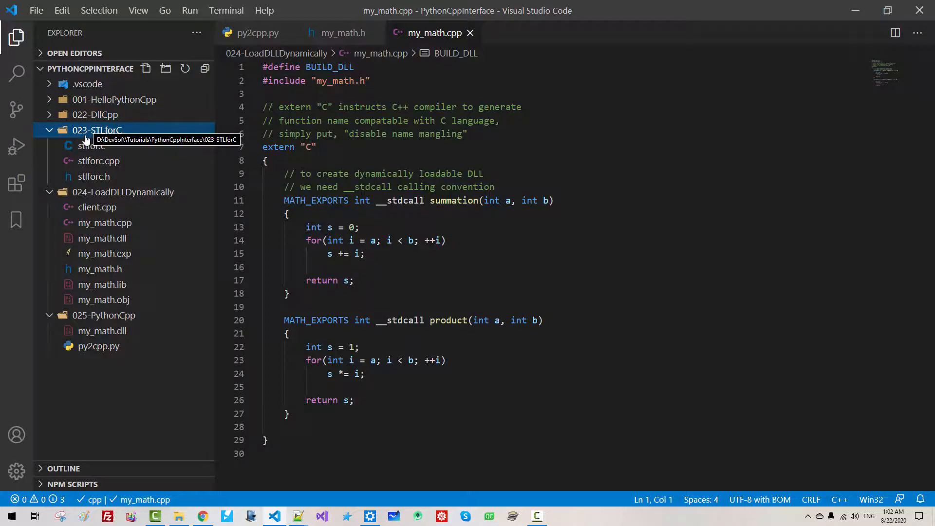
click(97, 160)
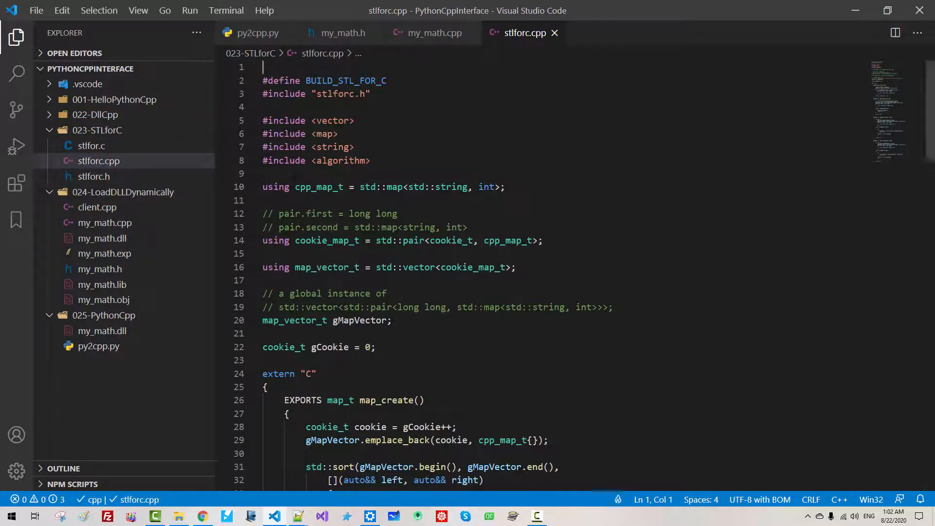
right_click(387, 205)
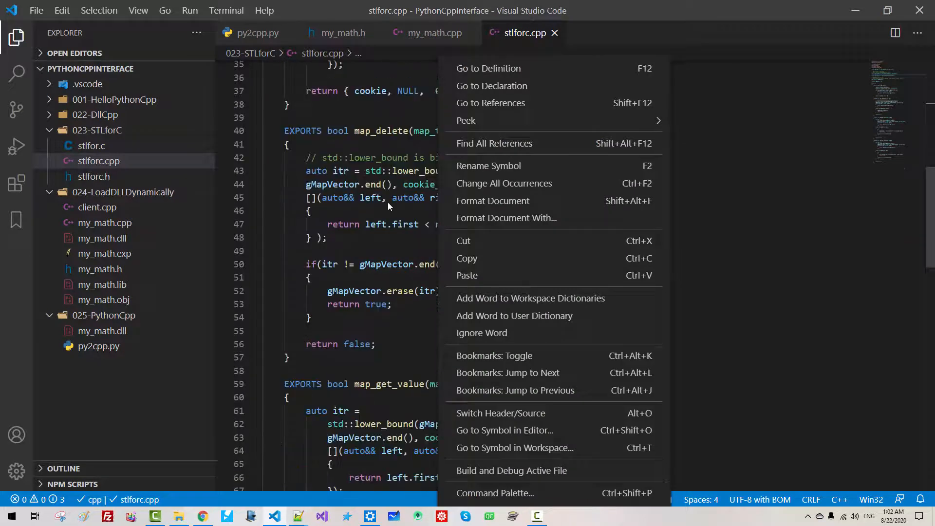